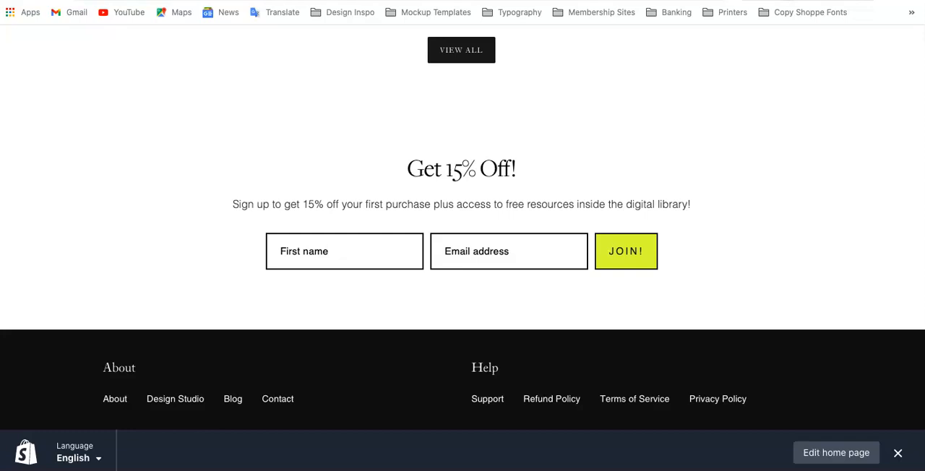
pyautogui.moveTo(295, 278)
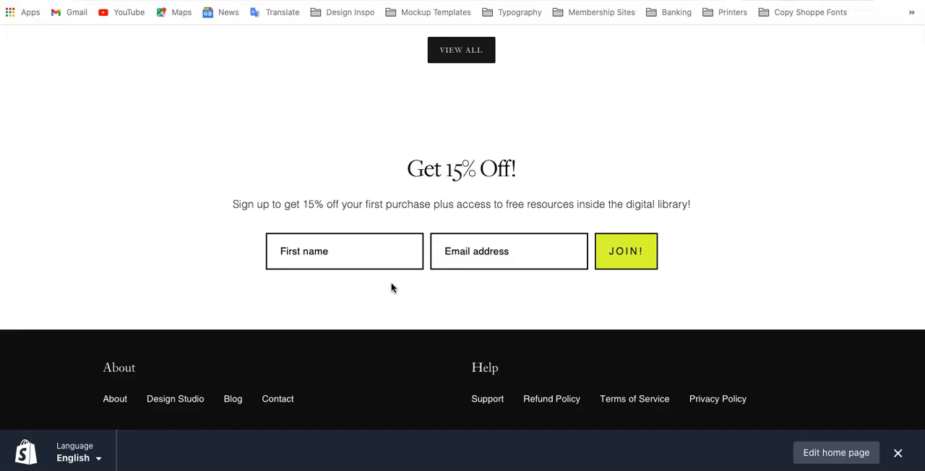
pyautogui.moveTo(491, 173)
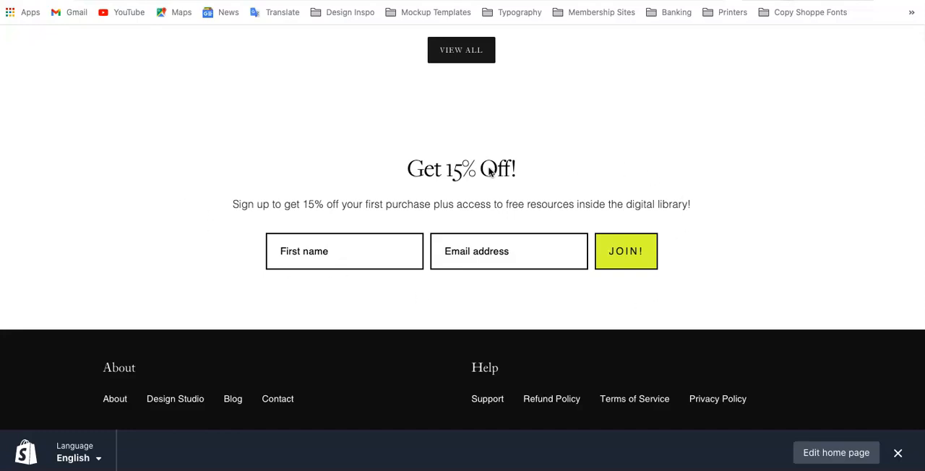
# - Scroll through the Shopify Themes page and the Flodesk Forms list to review them
pyautogui.scroll(3)
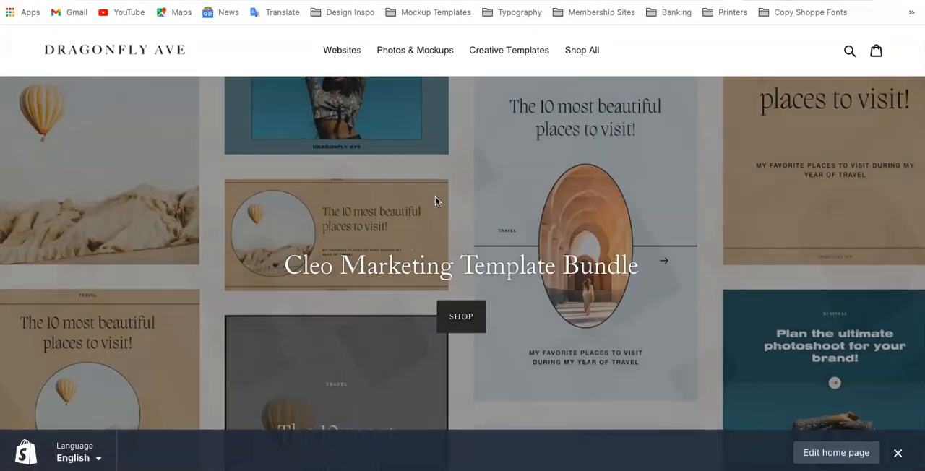
pyautogui.scroll(3)
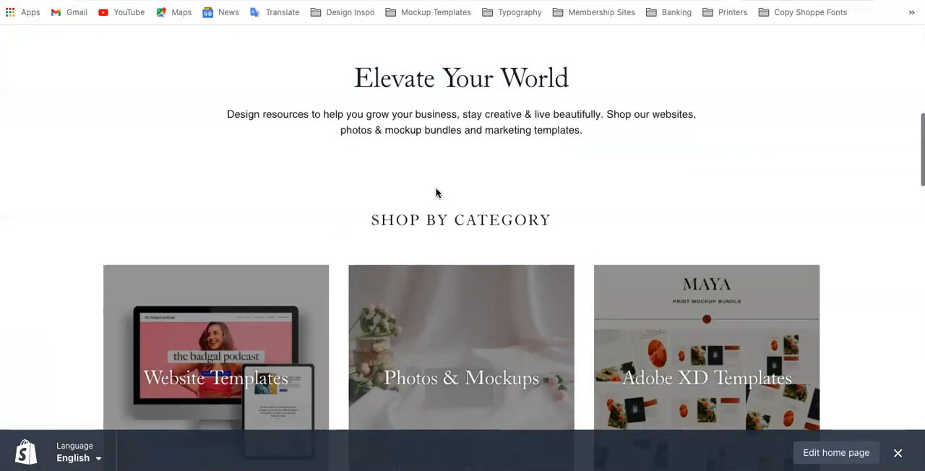
pyautogui.scroll(-3)
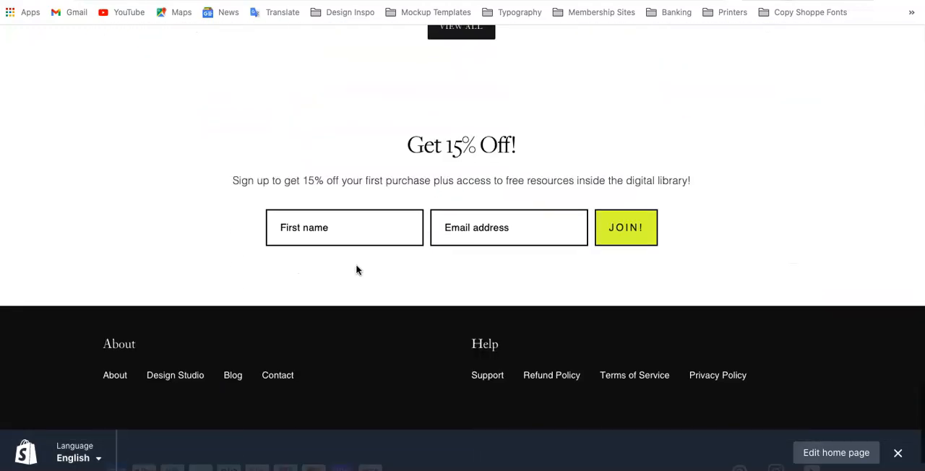
pyautogui.moveTo(503, 191)
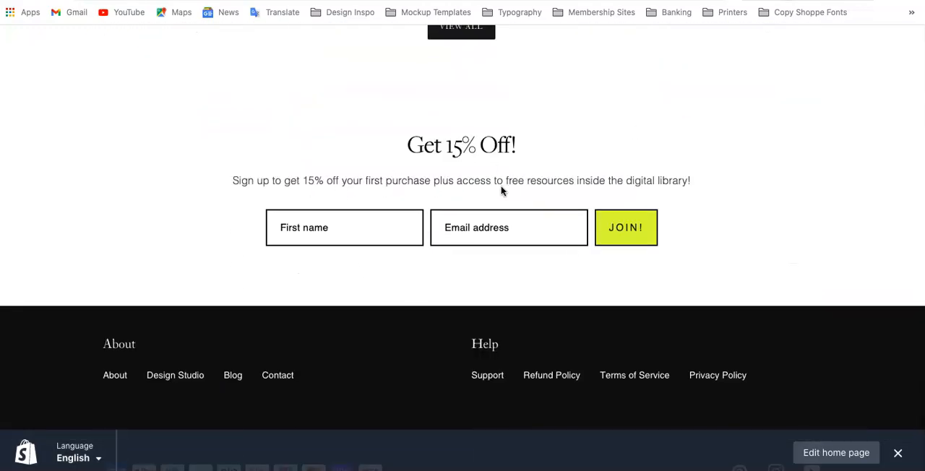
pyautogui.moveTo(344, 210)
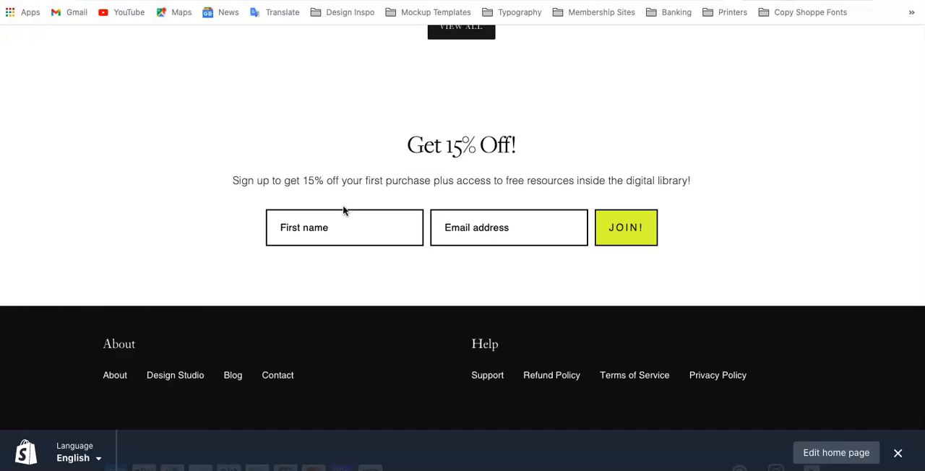
pyautogui.moveTo(599, 243)
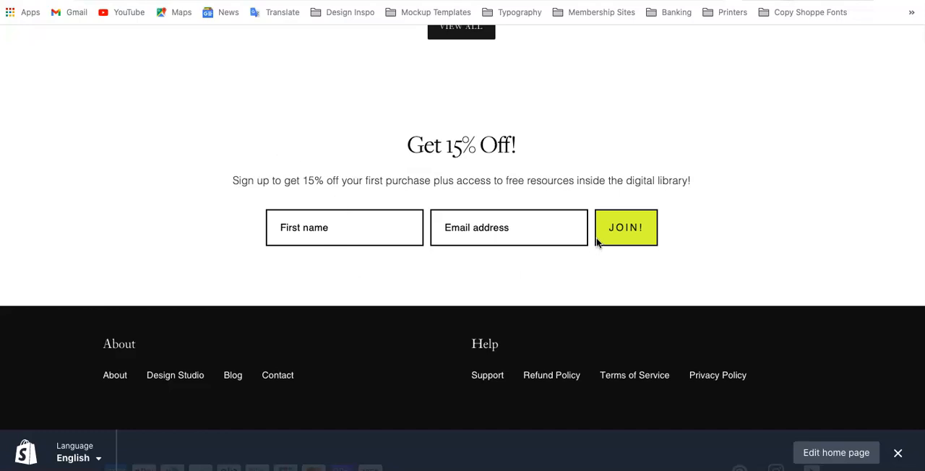
pyautogui.moveTo(410, 147)
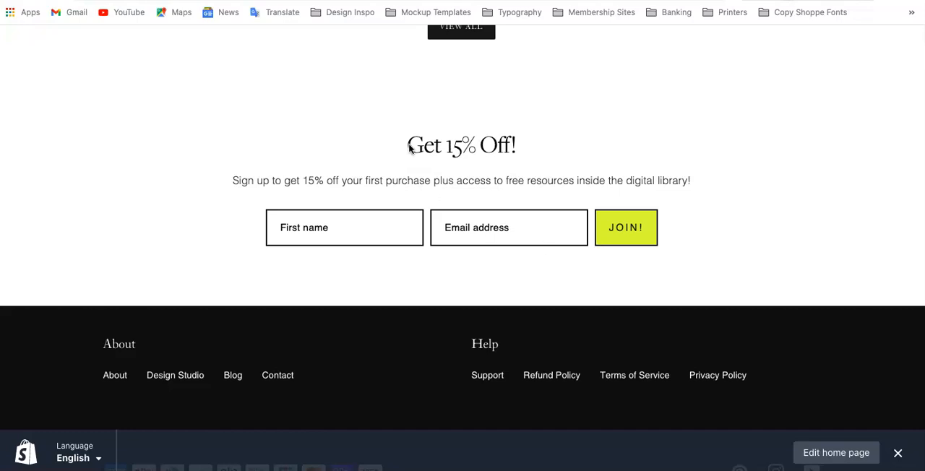
pyautogui.moveTo(192, 185)
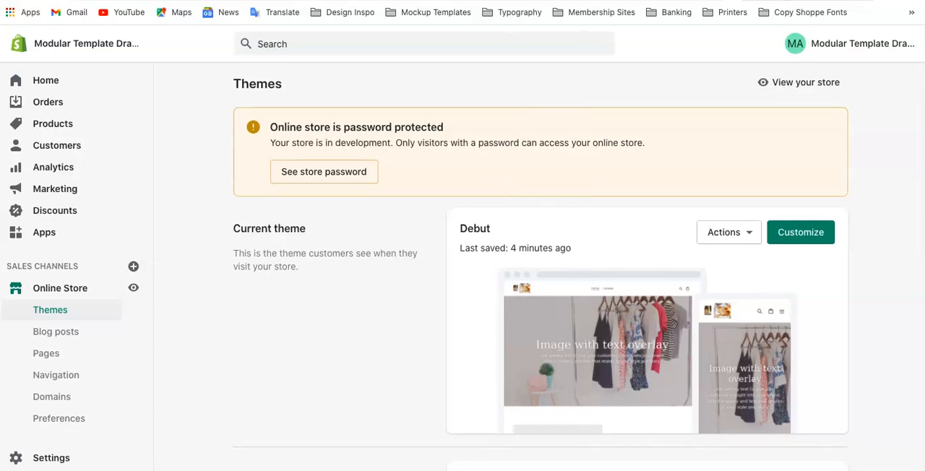
pyautogui.scroll(-3)
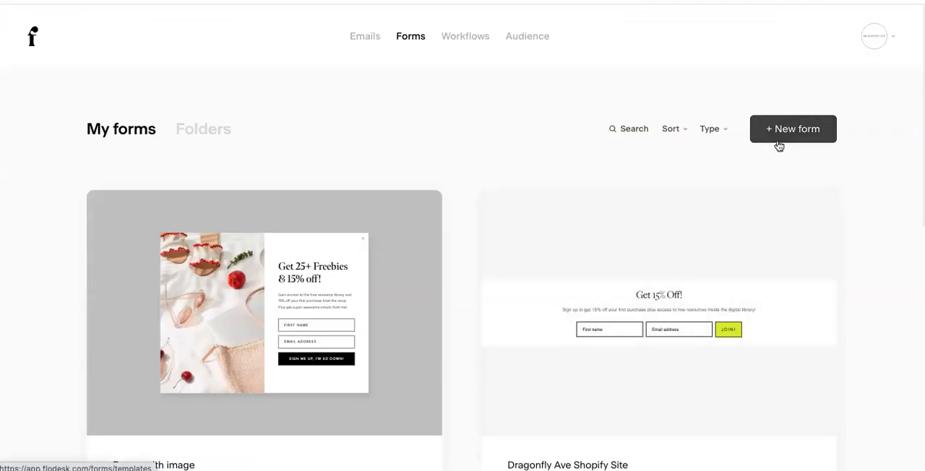
# - Create a new inline form linked to the shop-dragonfly-ave.myshopify.com subscriber segment
pyautogui.click(793, 128)
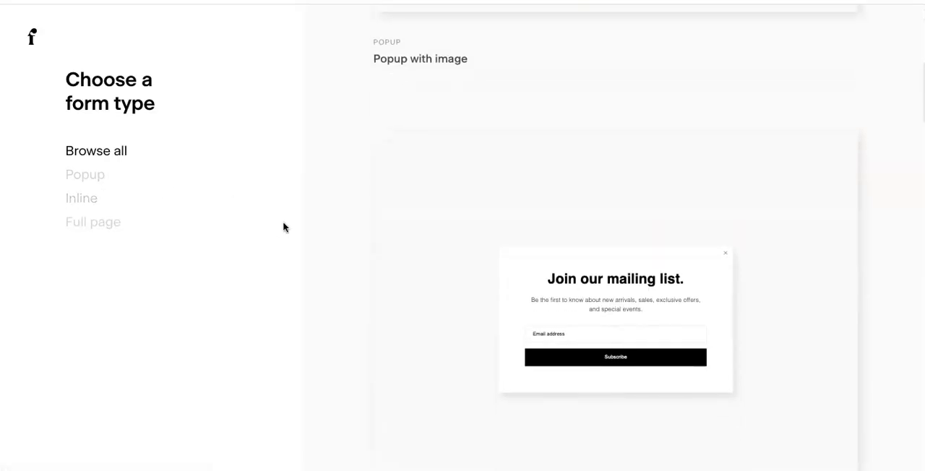
pyautogui.click(81, 198)
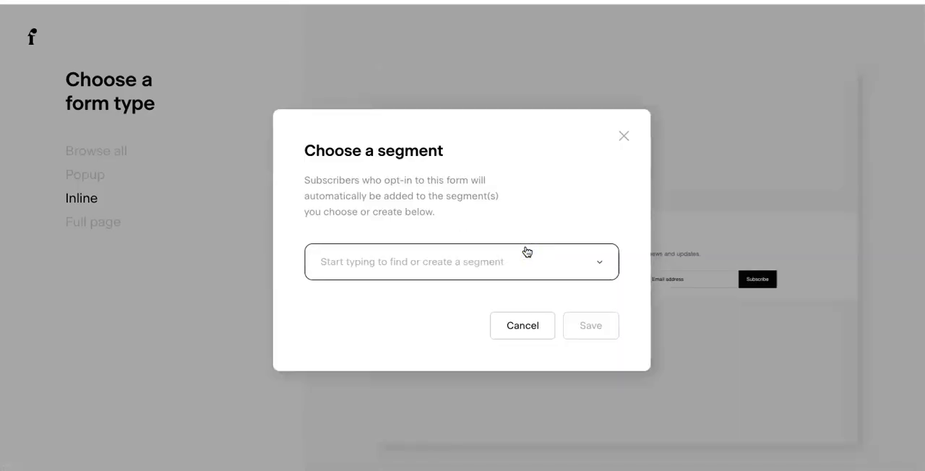
pyautogui.click(462, 261)
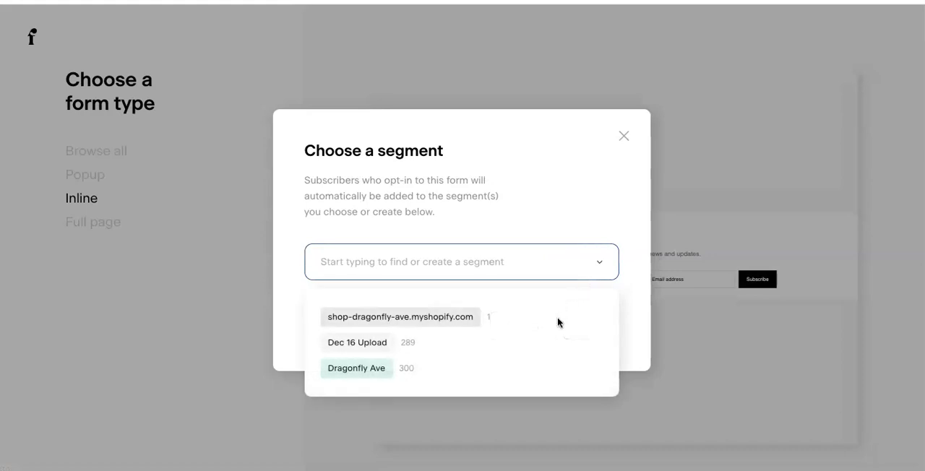
pyautogui.click(399, 316)
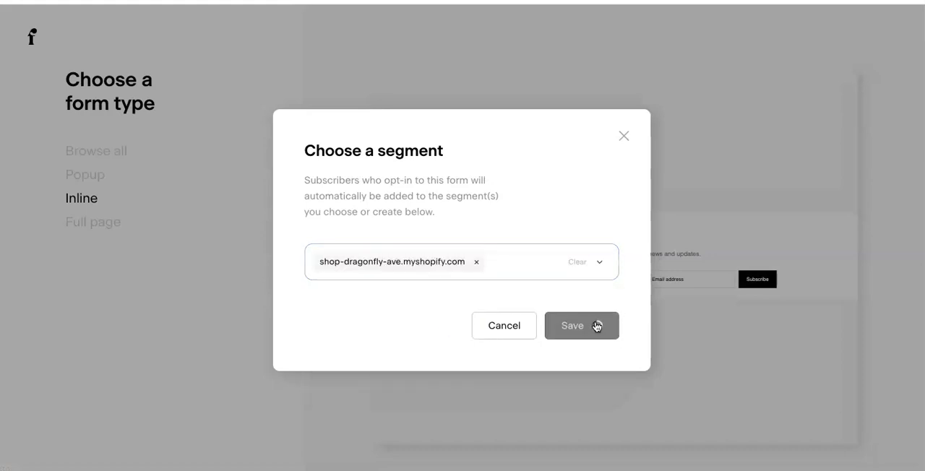
pyautogui.click(581, 325)
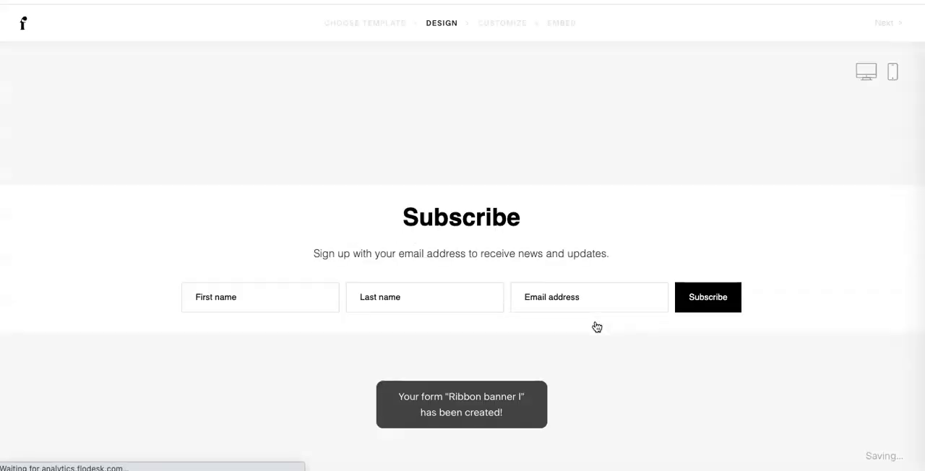
pyautogui.click(461, 216)
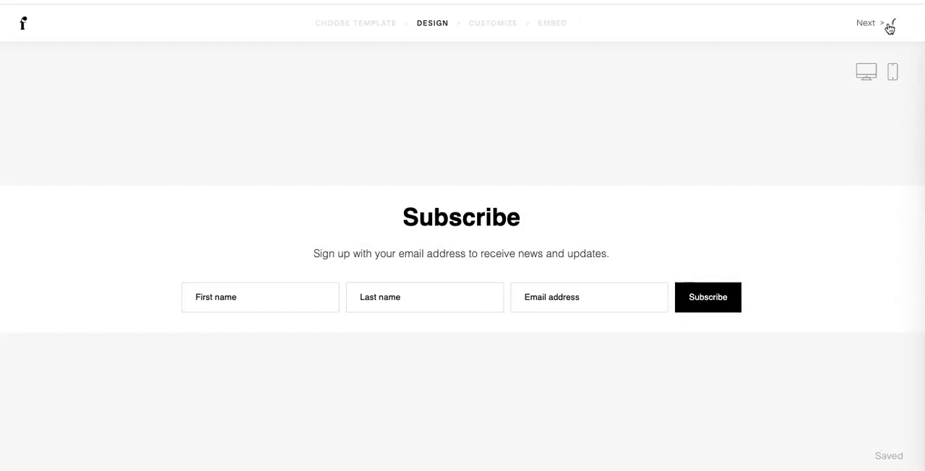
# - Advance through customization with no double opt-in and the default success message to reach the Embed page
pyautogui.click(866, 23)
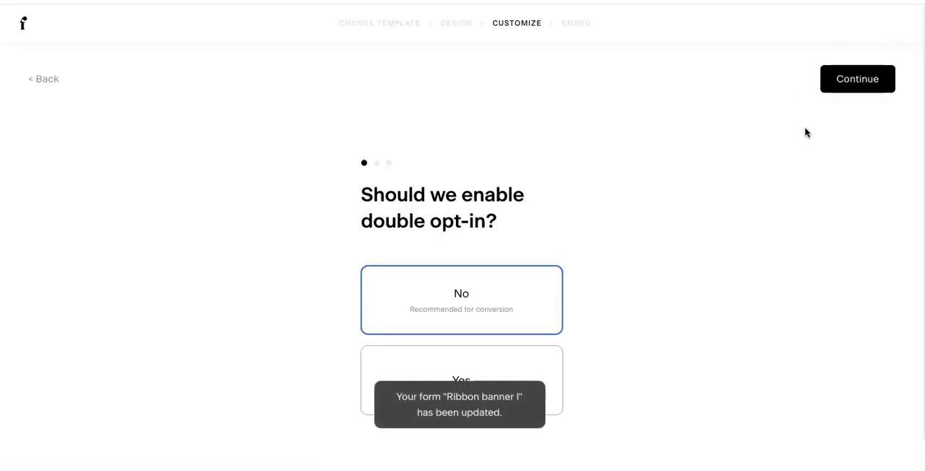
pyautogui.click(858, 78)
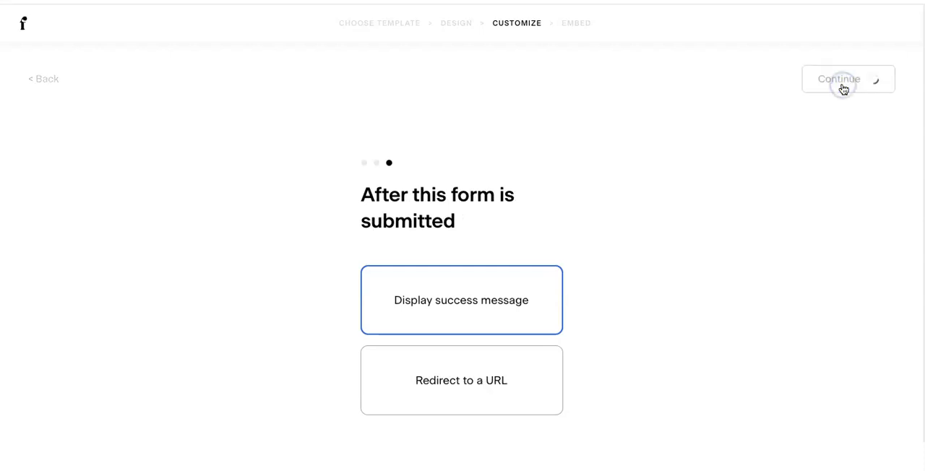
pyautogui.click(841, 78)
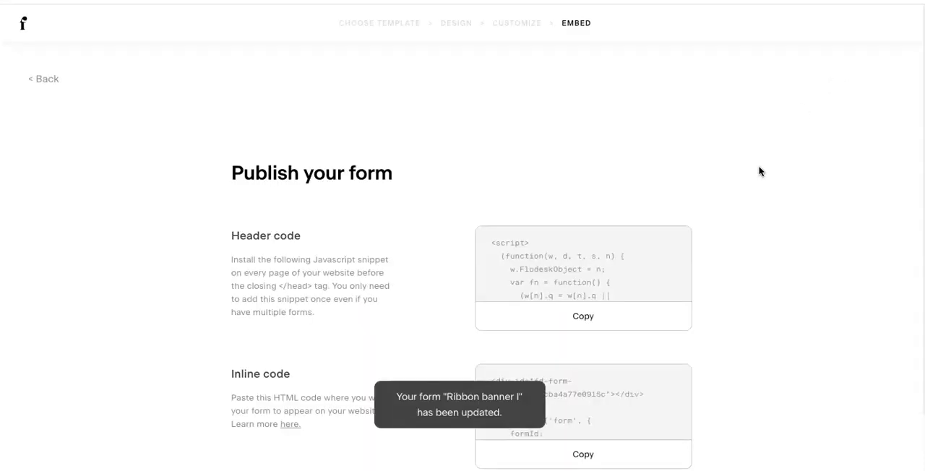
pyautogui.moveTo(566, 15)
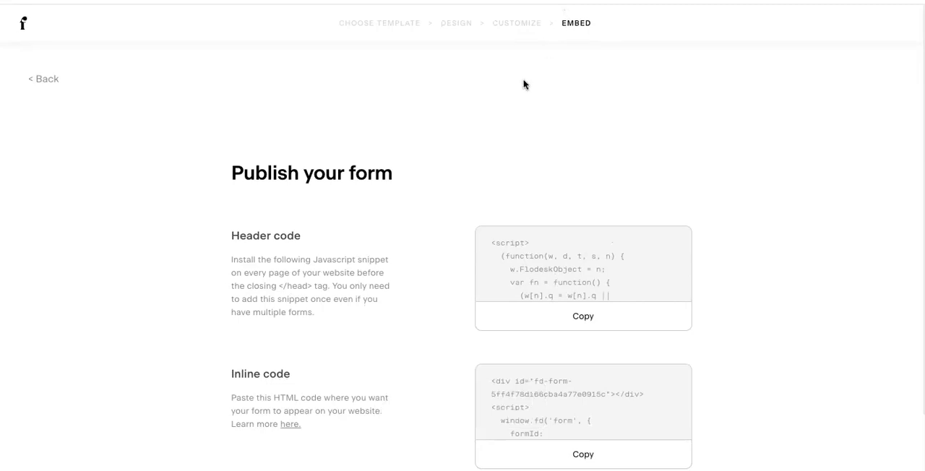
# - Copy the Flodesk form's Header code snippet from the Publish page
pyautogui.scroll(-3)
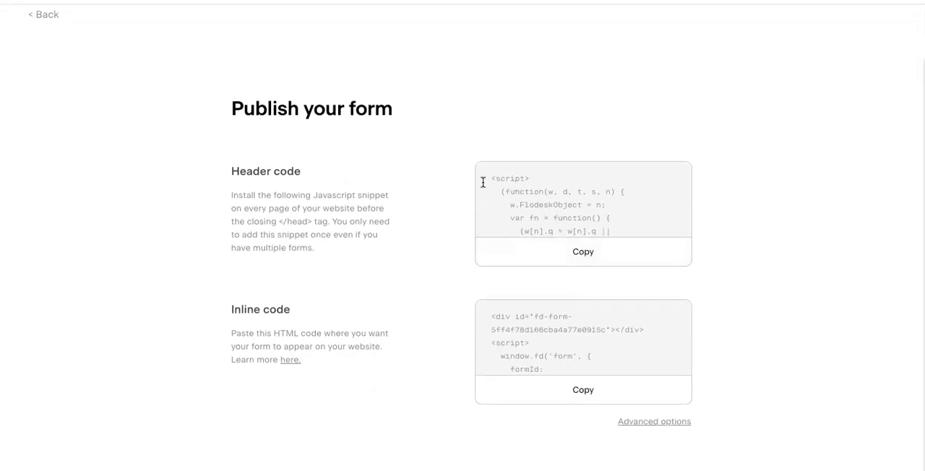
pyautogui.moveTo(388, 203)
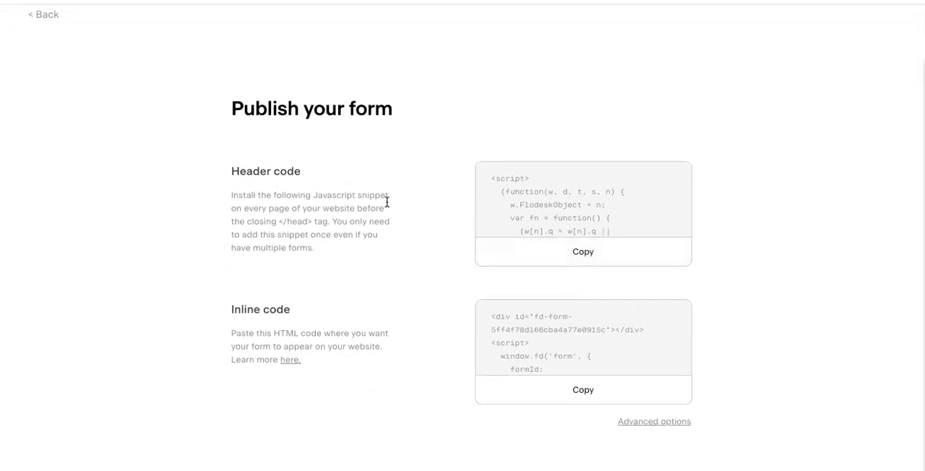
pyautogui.click(583, 251)
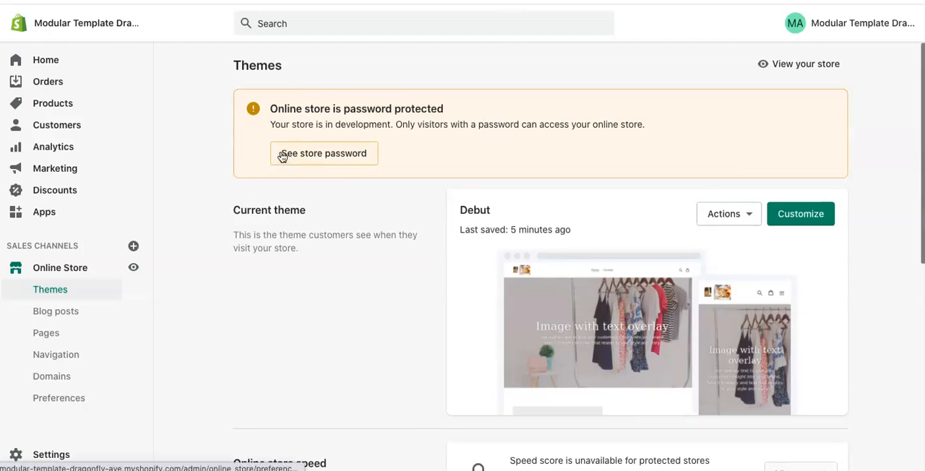
# - From the admin, reach the Debut theme's code editor and open the theme.liquid layout file
pyautogui.click(45, 60)
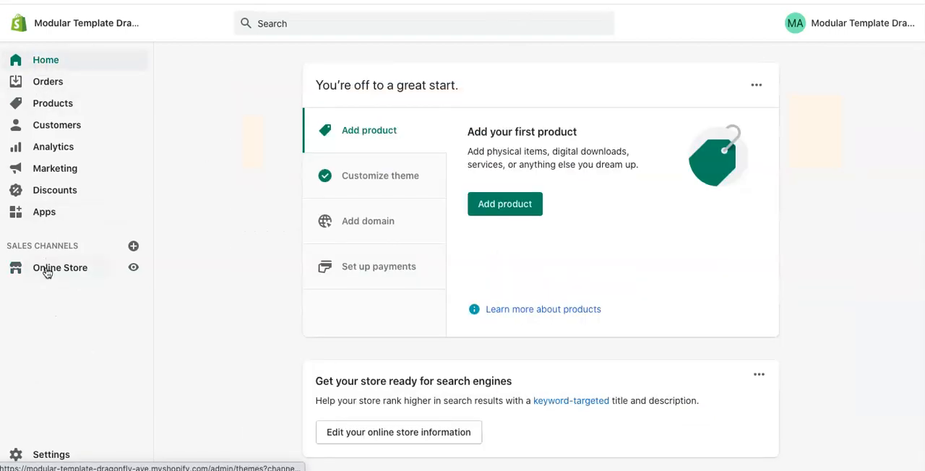
pyautogui.click(61, 267)
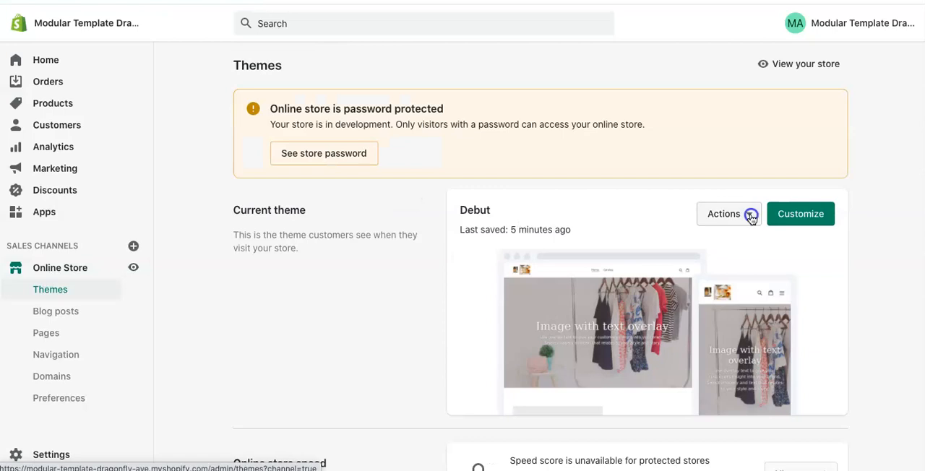
pyautogui.click(722, 214)
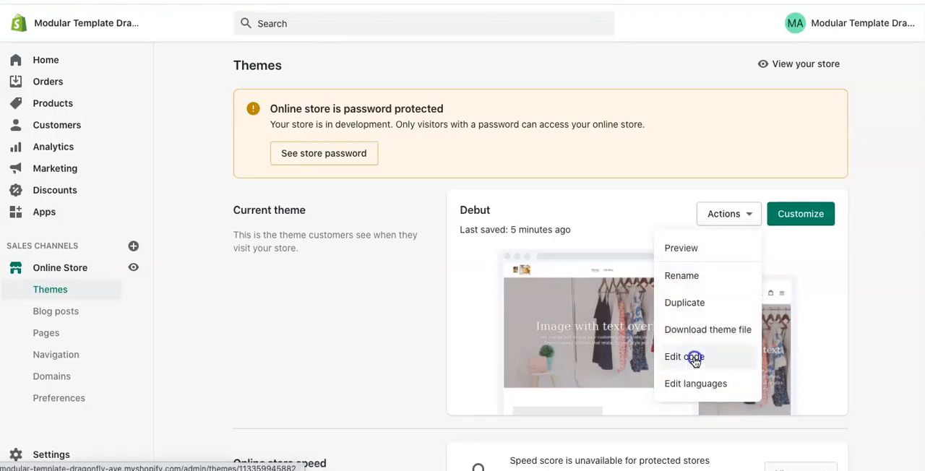
pyautogui.click(682, 356)
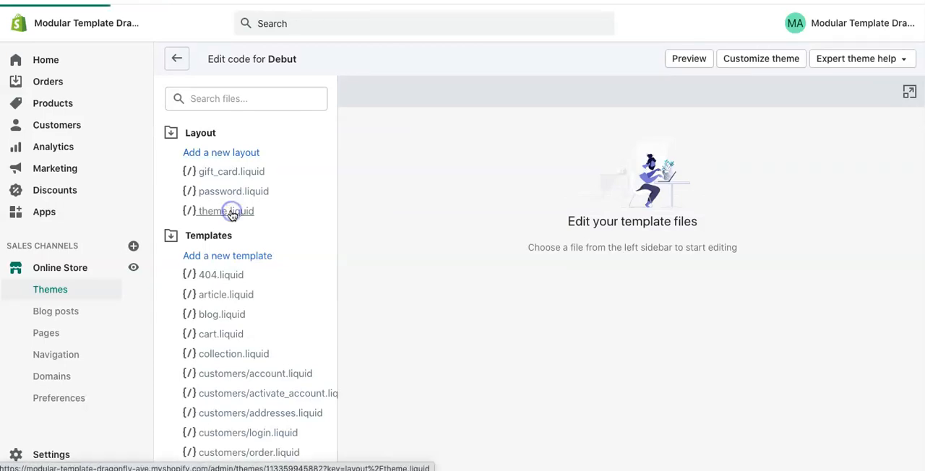
pyautogui.click(226, 211)
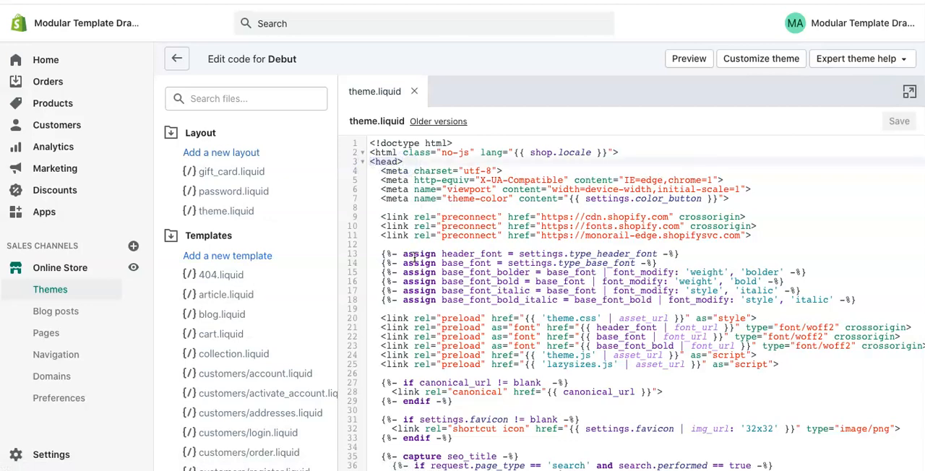
# - Paste the Flodesk header script just before the closing head tag in theme.liquid
pyautogui.scroll(-3)
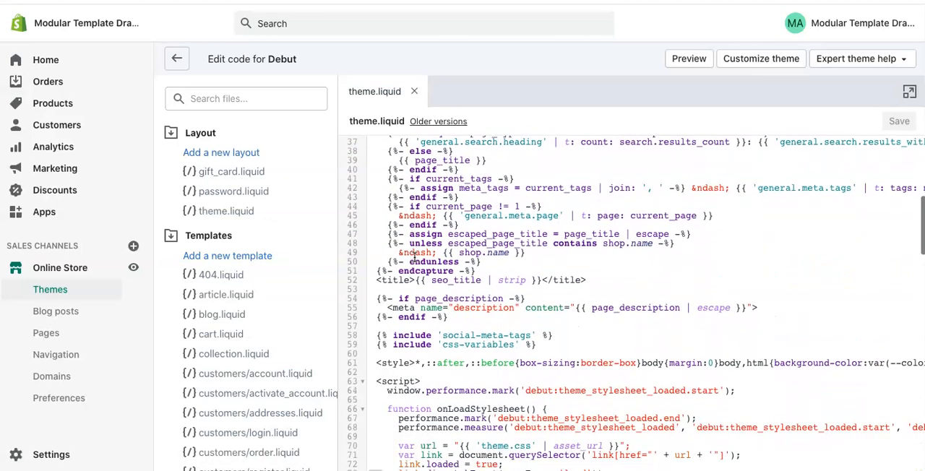
pyautogui.scroll(-3)
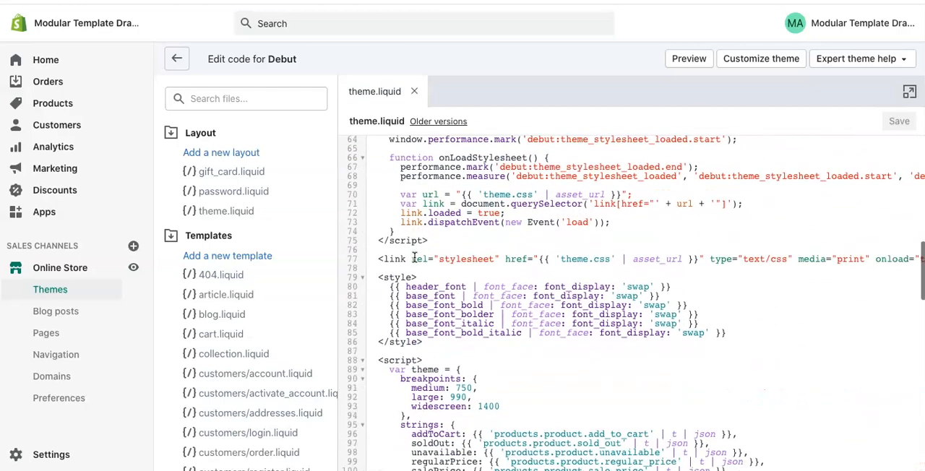
pyautogui.scroll(-3)
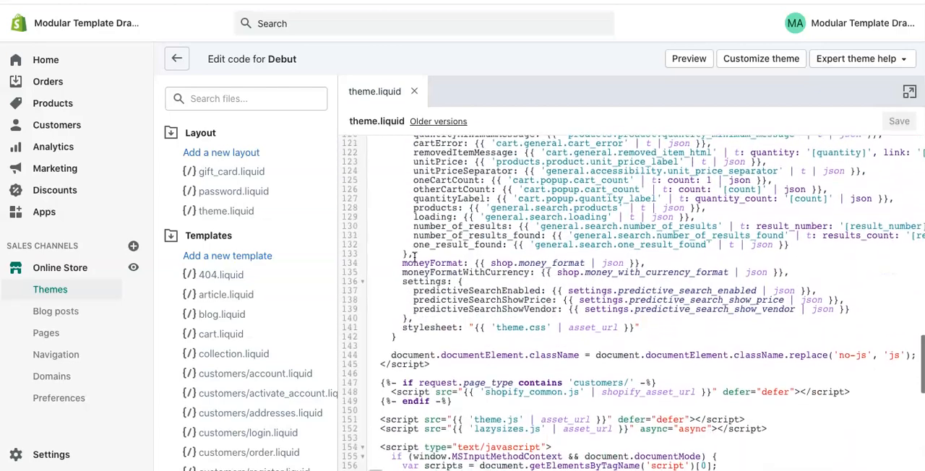
pyautogui.scroll(-3)
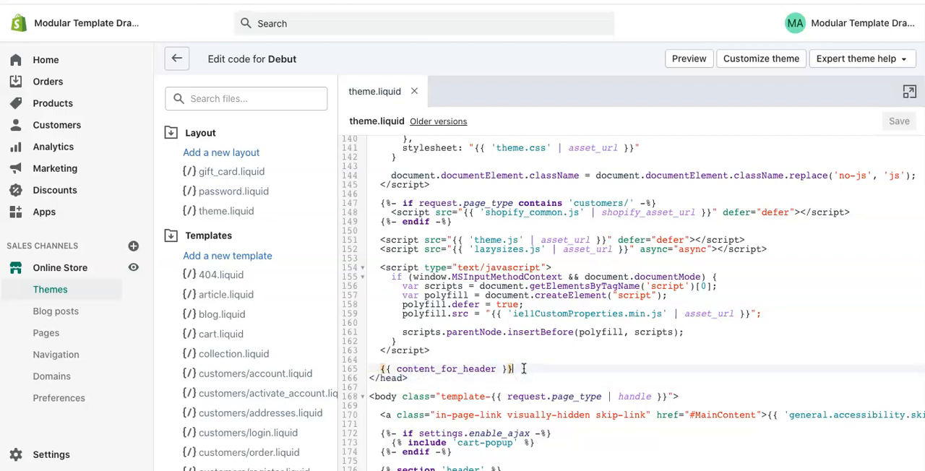
pyautogui.press('enter')
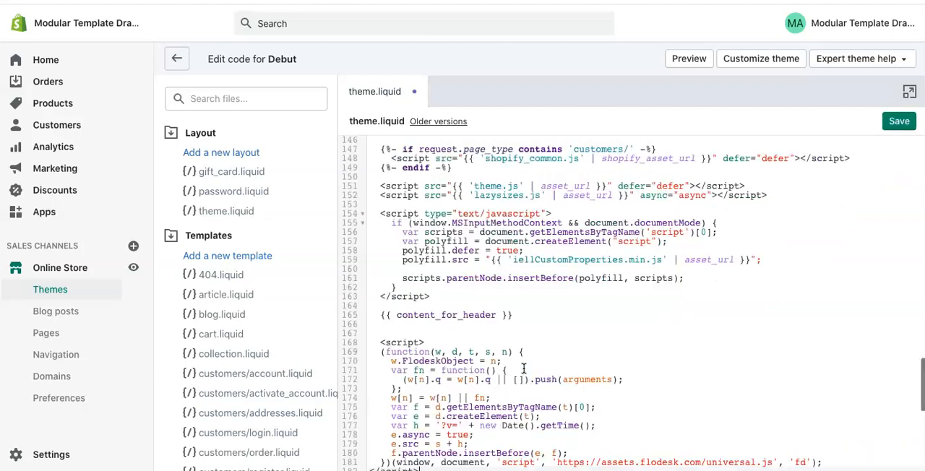
pyautogui.scroll(-3)
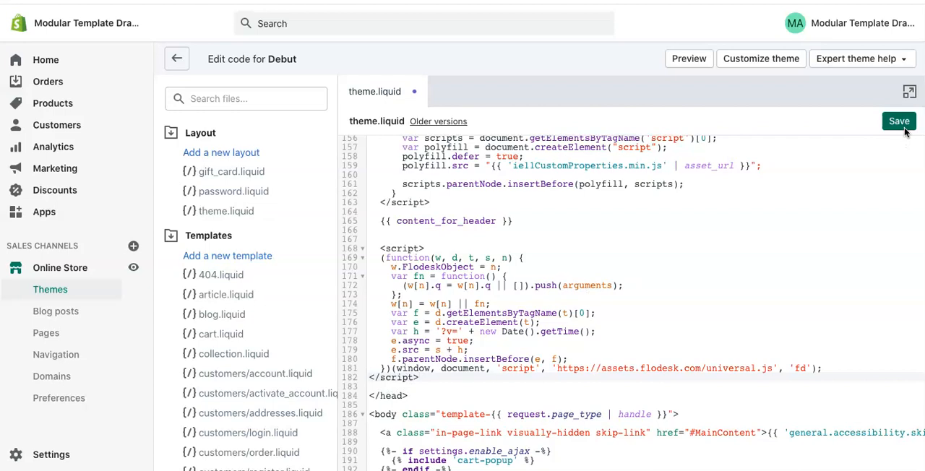
# - Save theme.liquid and launch the Debut theme customizer on the Home page
pyautogui.click(900, 121)
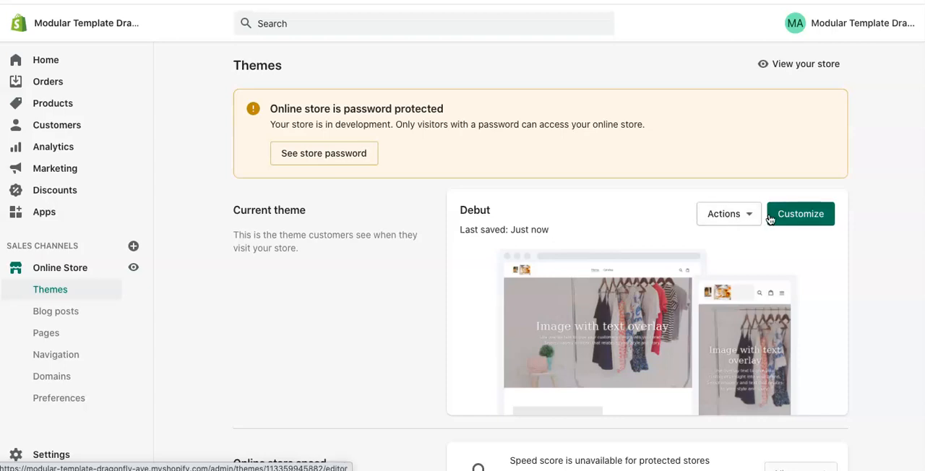
pyautogui.click(801, 214)
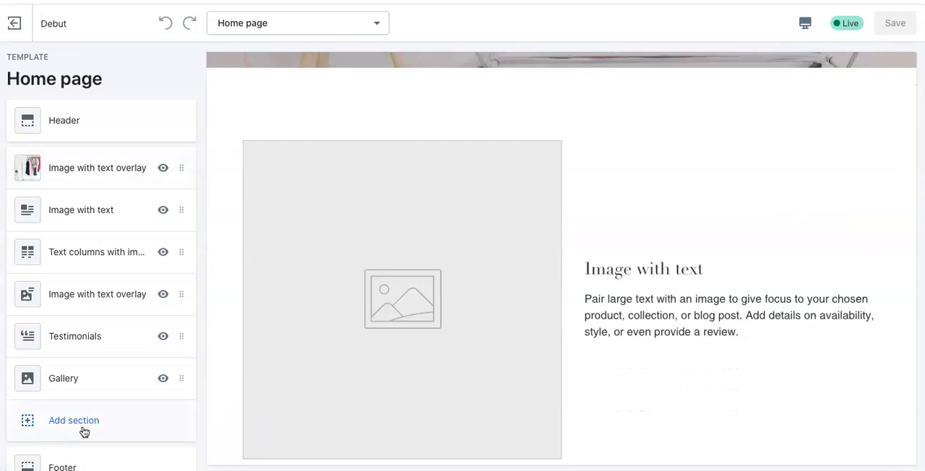
# - Add a Custom content section to the home page and delete its placeholder Image block
pyautogui.click(72, 420)
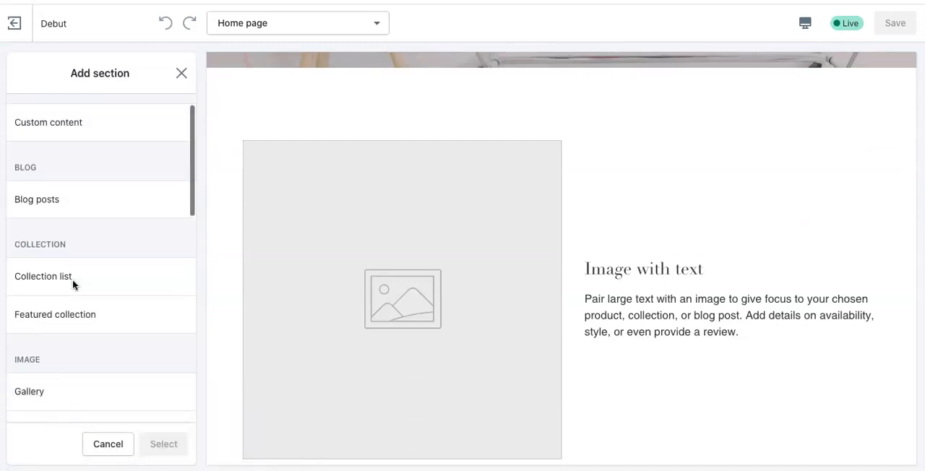
pyautogui.scroll(-3)
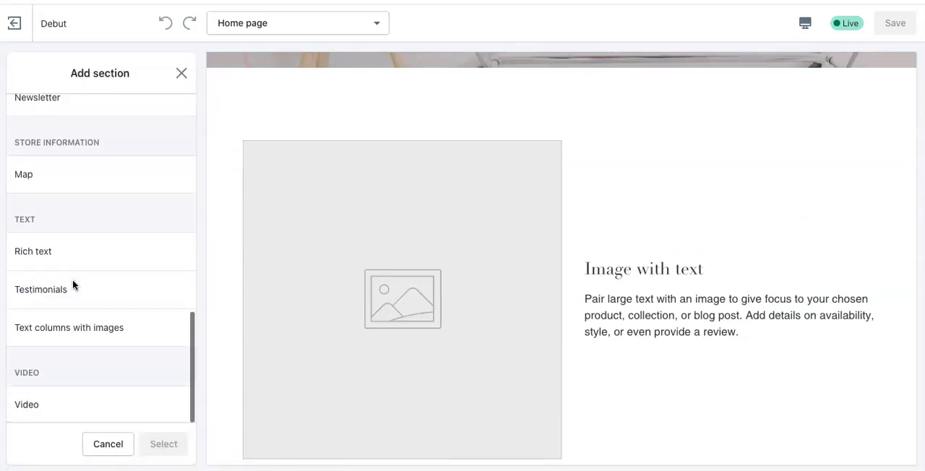
pyautogui.scroll(3)
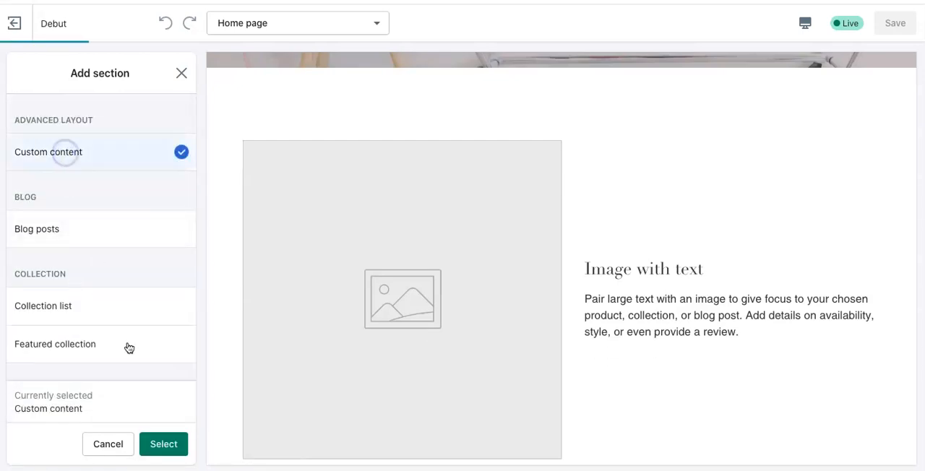
pyautogui.click(163, 444)
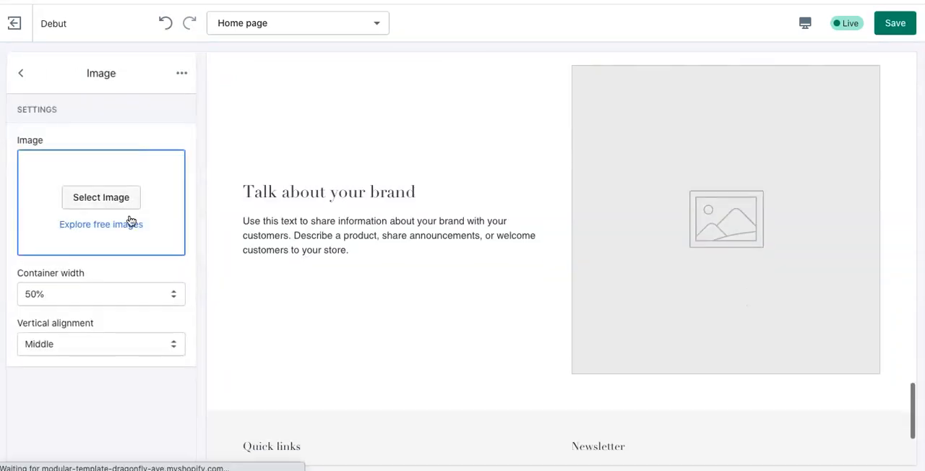
pyautogui.click(21, 72)
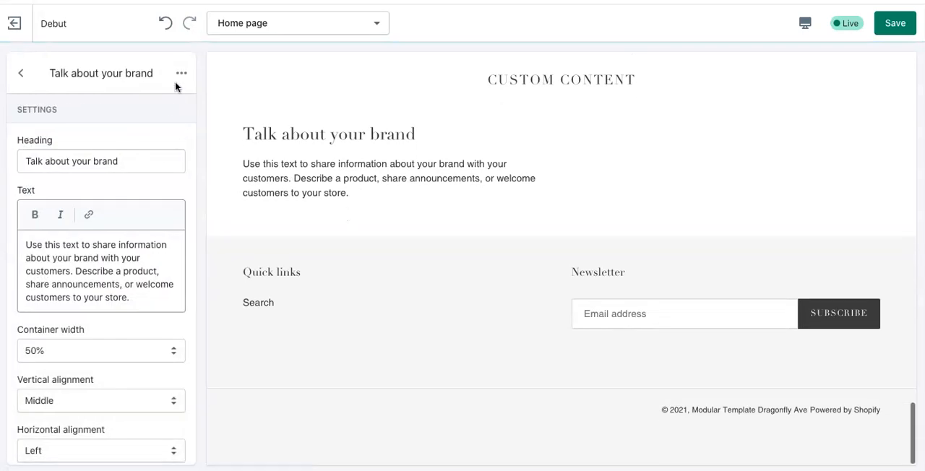
# - Replace the section's text block with a Custom HTML block and copy Flodesk's Inline code
pyautogui.click(20, 72)
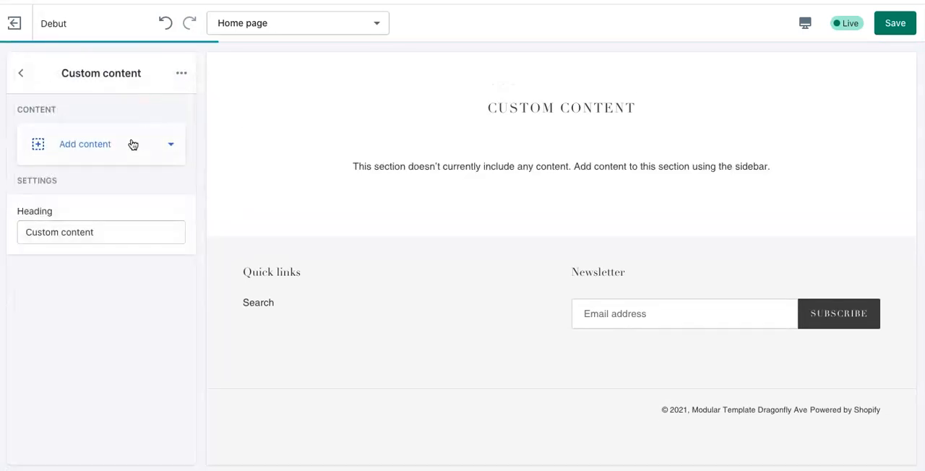
pyautogui.click(84, 144)
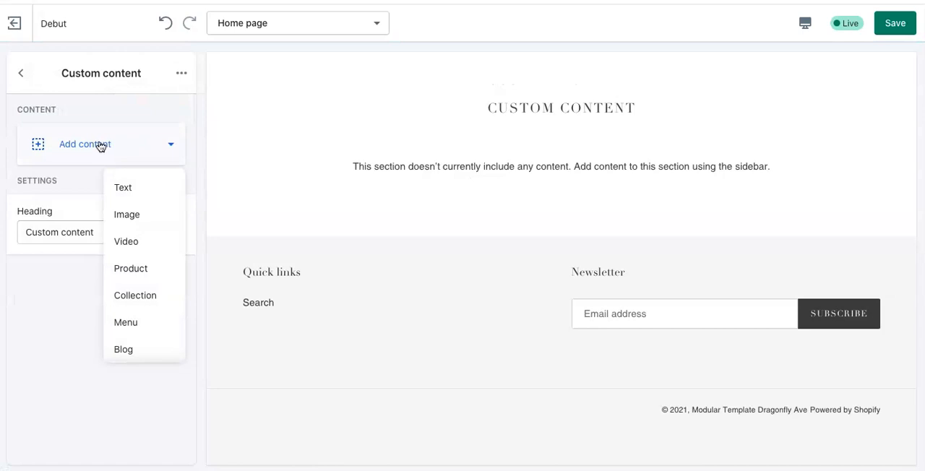
pyautogui.moveTo(144, 275)
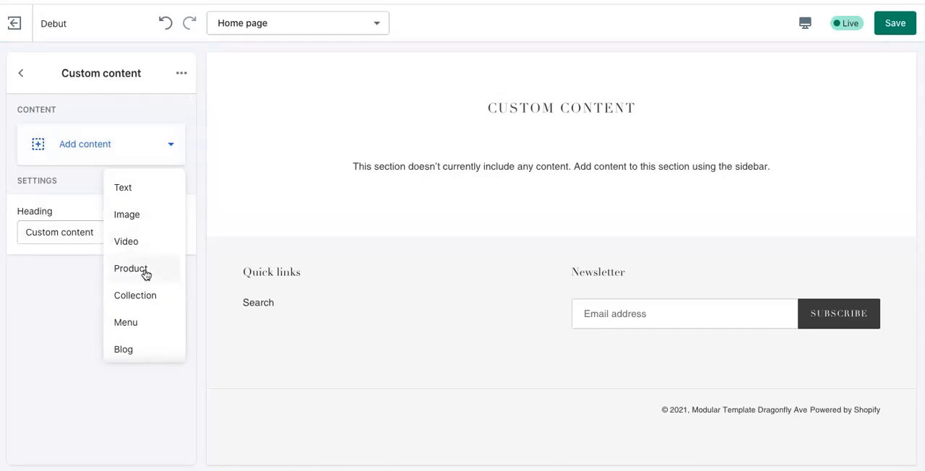
pyautogui.scroll(-3)
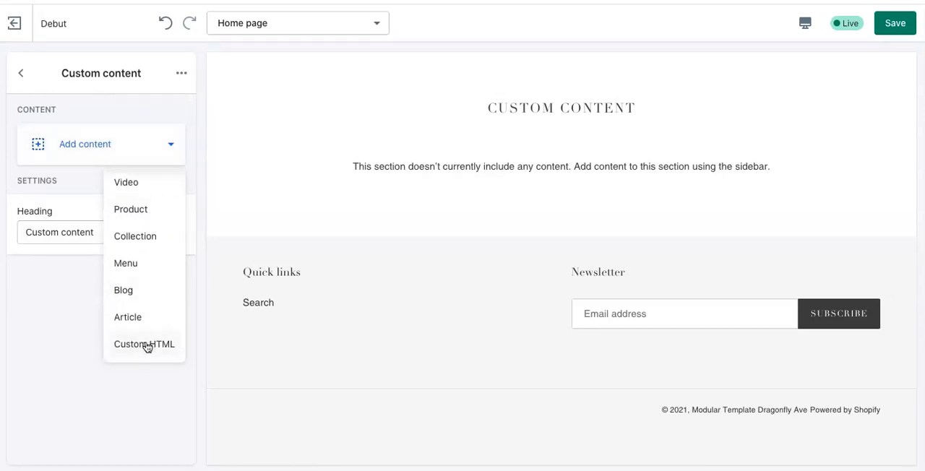
pyautogui.click(144, 344)
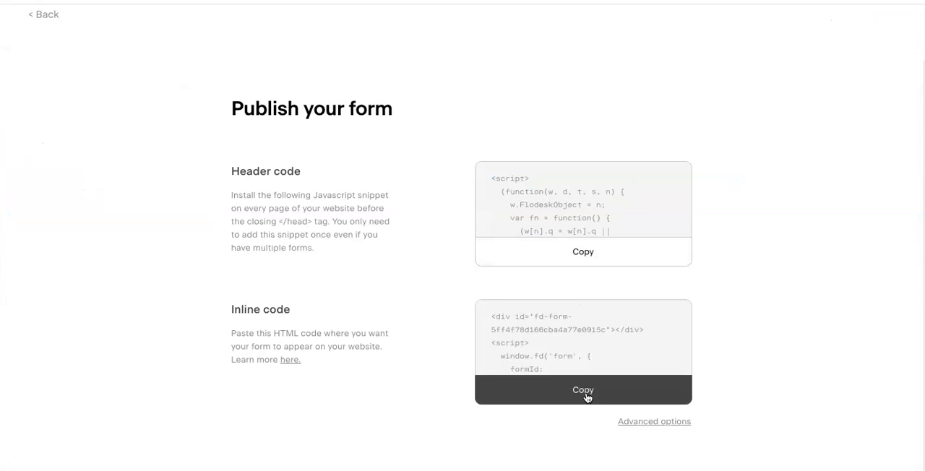
pyautogui.click(583, 391)
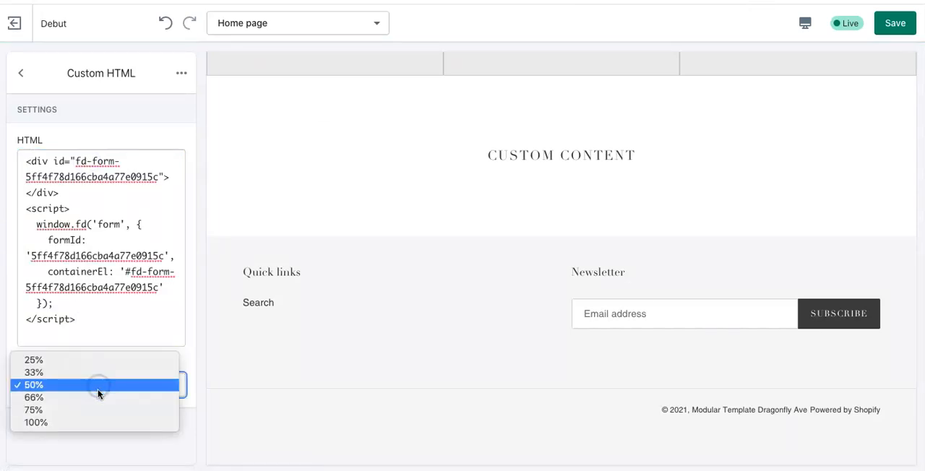
# - Set the Custom HTML block's container width to 100% and save the home page
pyautogui.click(34, 422)
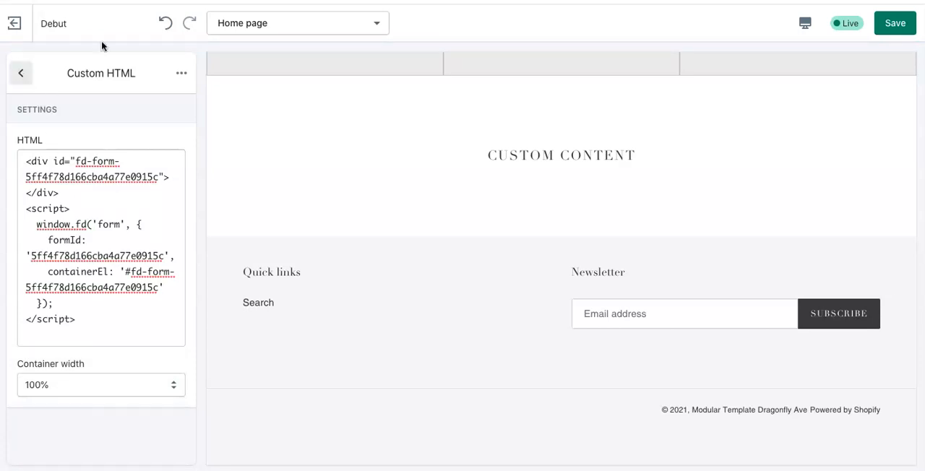
pyautogui.moveTo(895, 23)
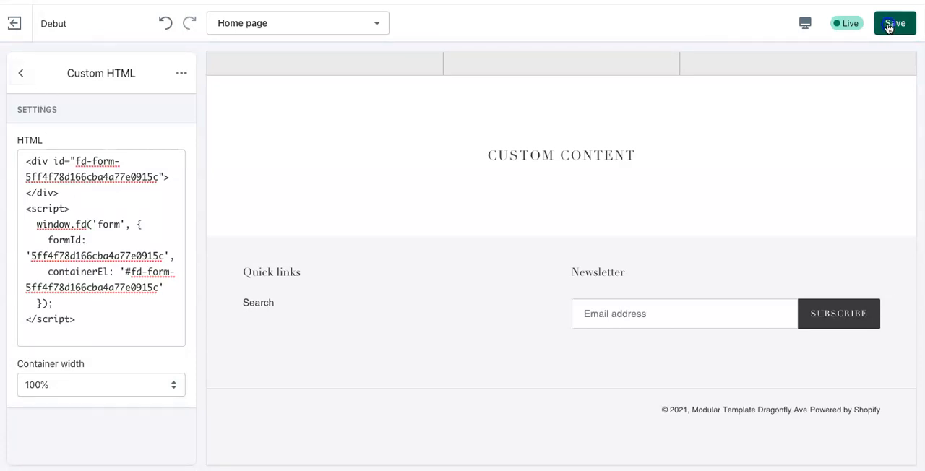
pyautogui.click(895, 23)
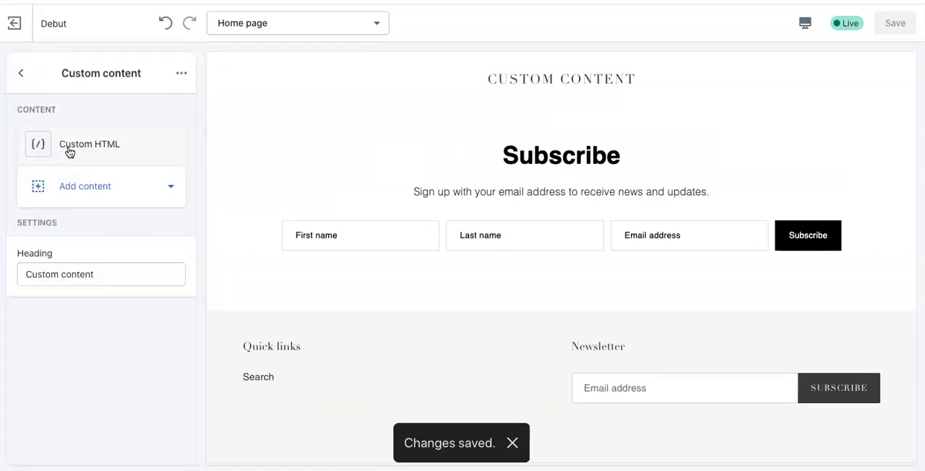
# - Clear the Custom content section heading and save the home page
pyautogui.click(59, 274)
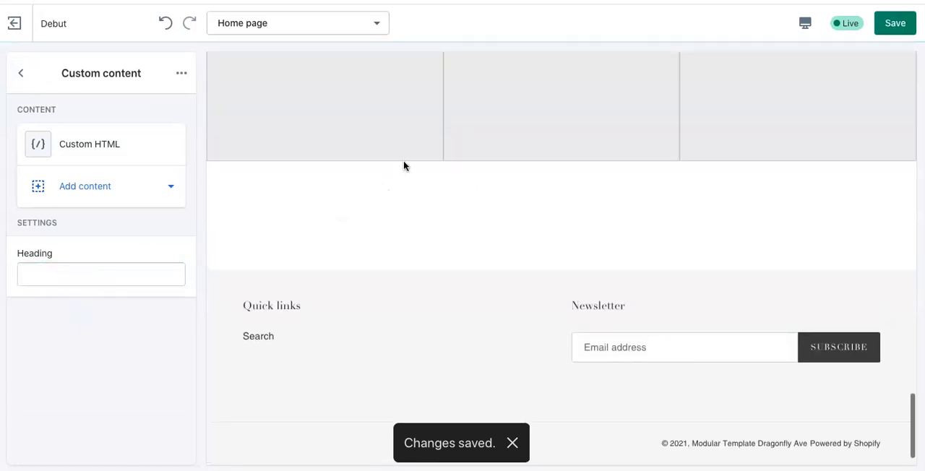
pyautogui.click(895, 23)
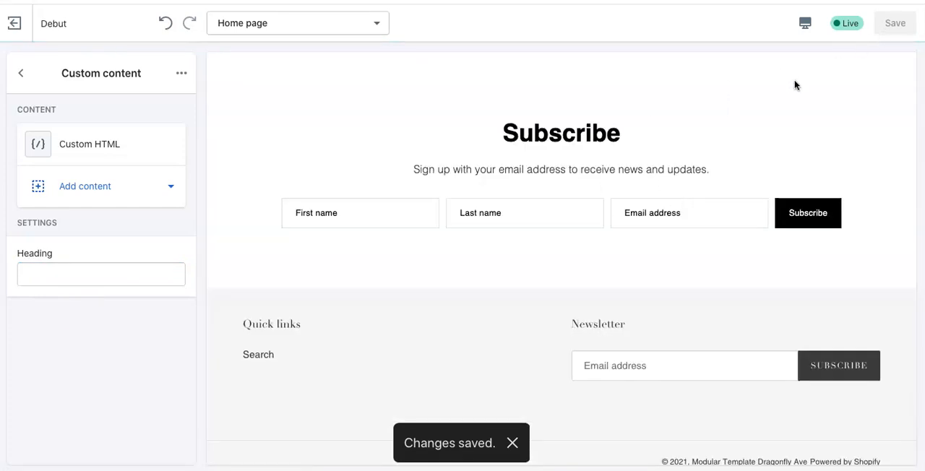
pyautogui.click(805, 23)
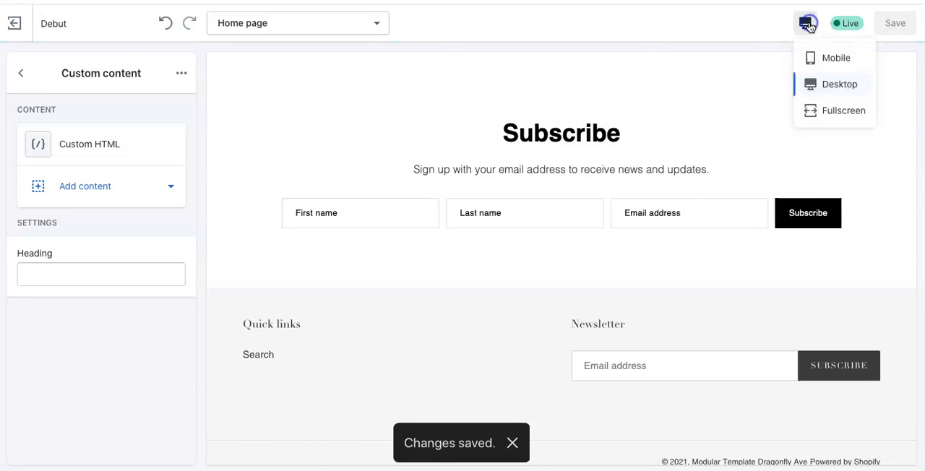
# - Switch the home page preview to Fullscreen to view the Subscribe form
pyautogui.click(845, 110)
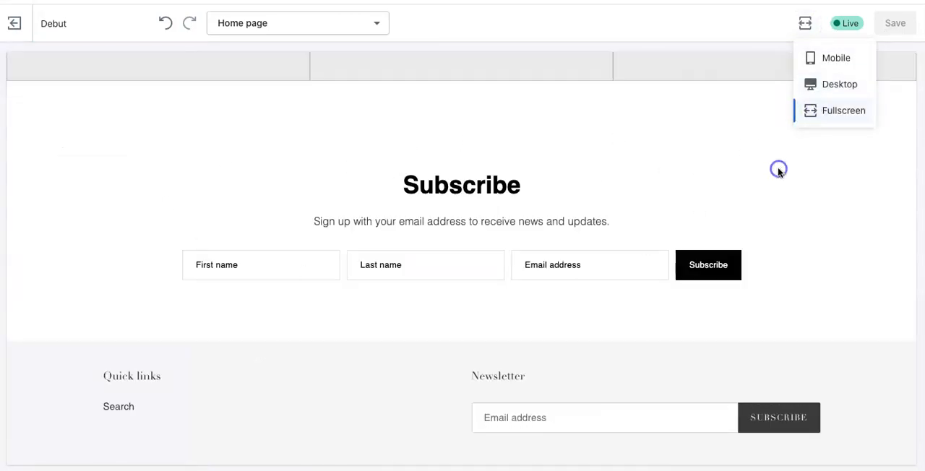
pyautogui.moveTo(328, 204)
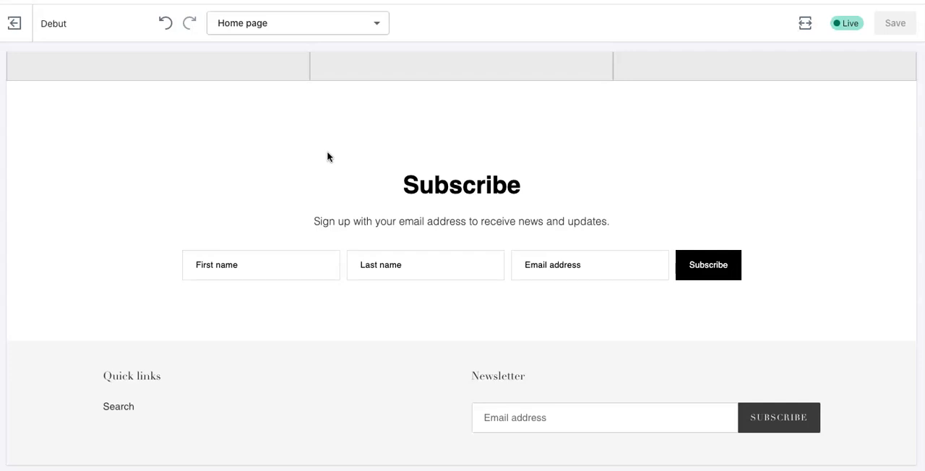
pyautogui.moveTo(255, 10)
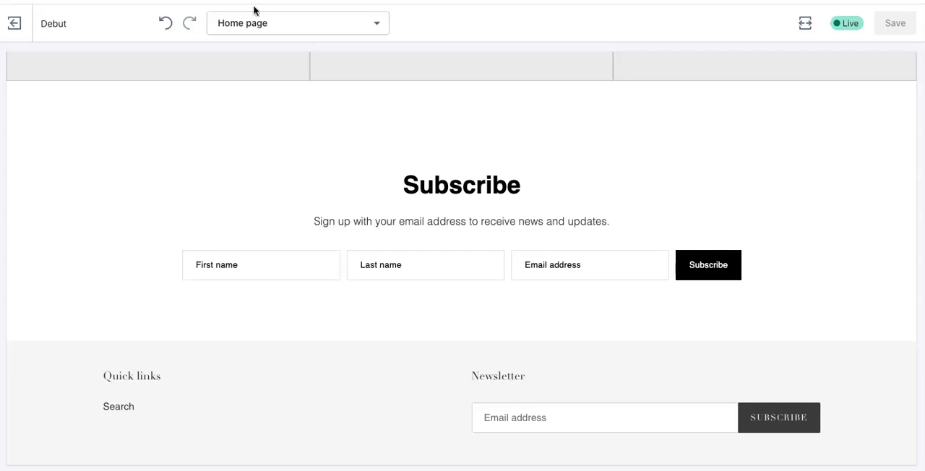